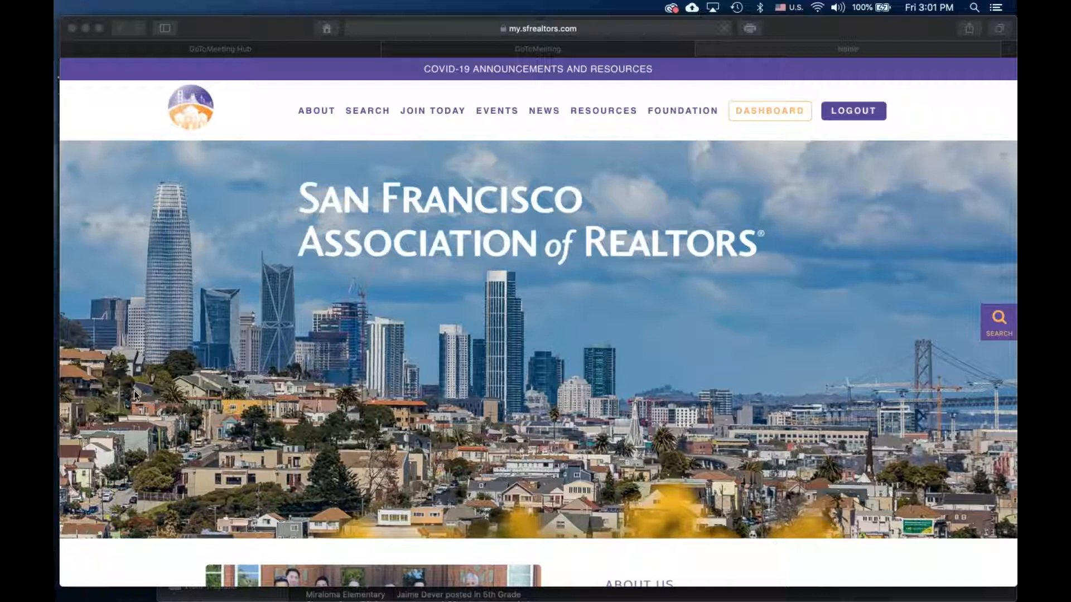
pyautogui.moveTo(341, 361)
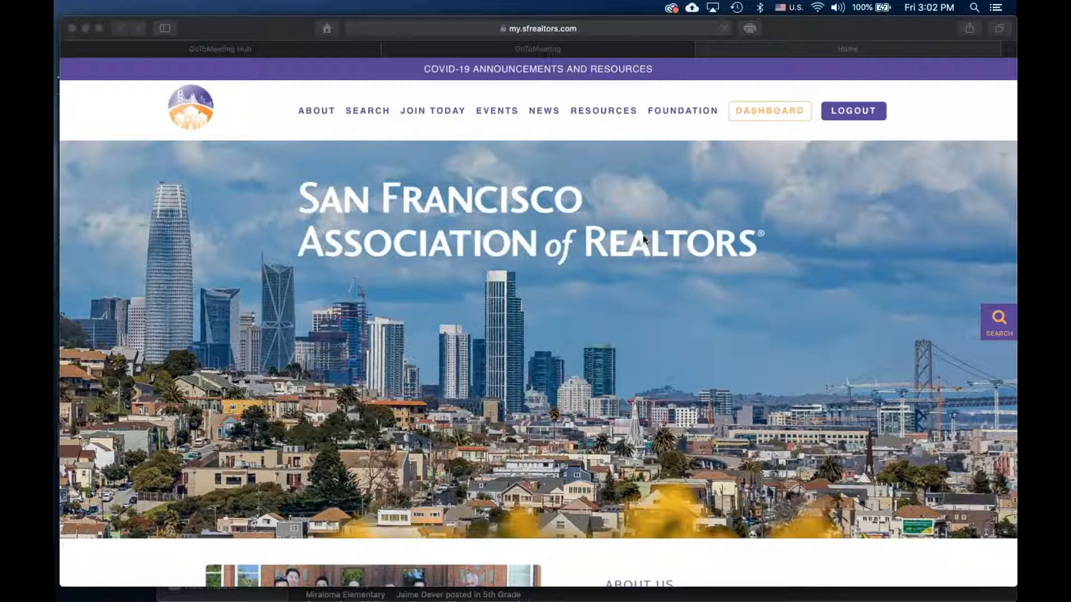
# Step: Go to the SFAR member dashboard from the my.sfrealtors.com home page
pyautogui.click(540, 29)
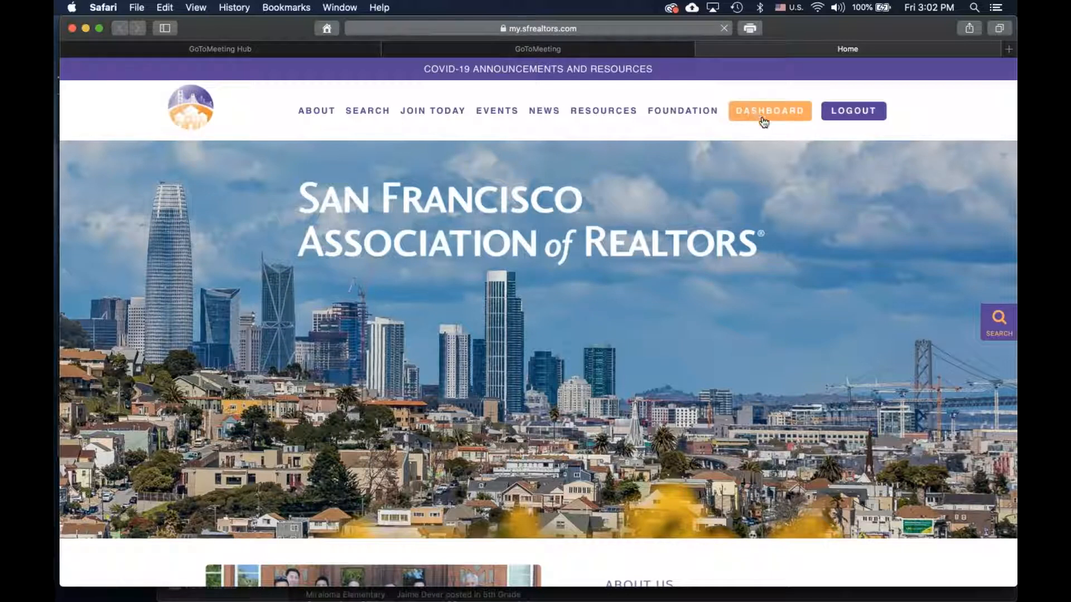
pyautogui.click(769, 110)
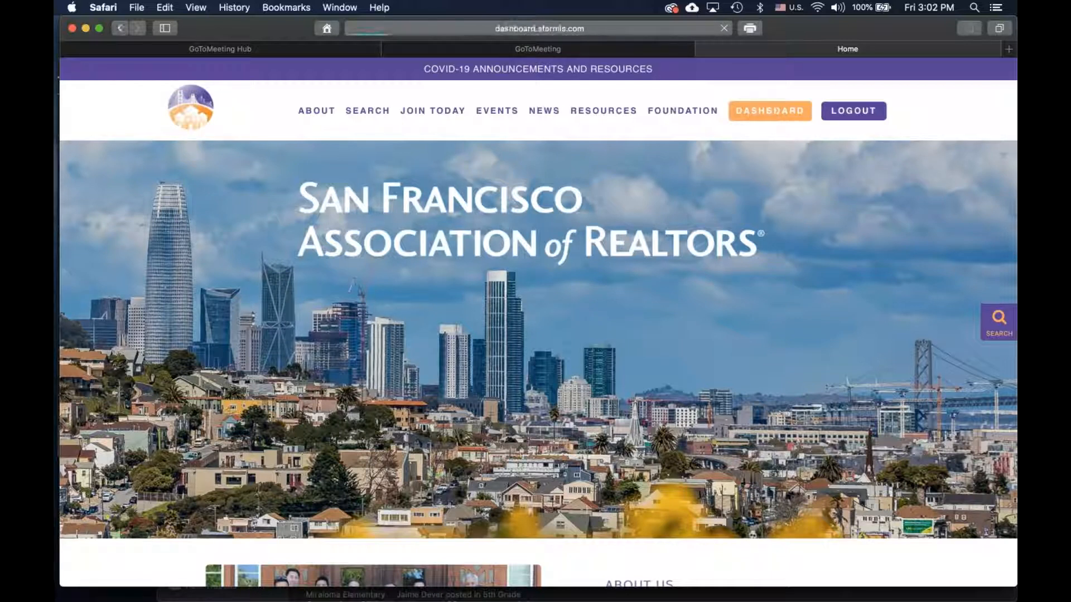
pyautogui.click(769, 110)
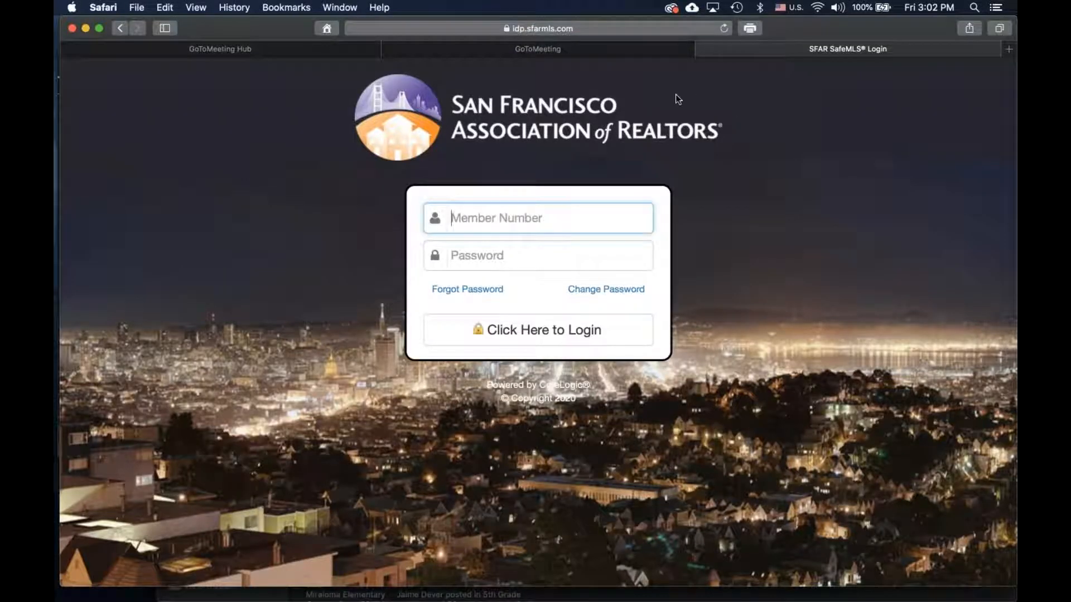
pyautogui.moveTo(611, 82)
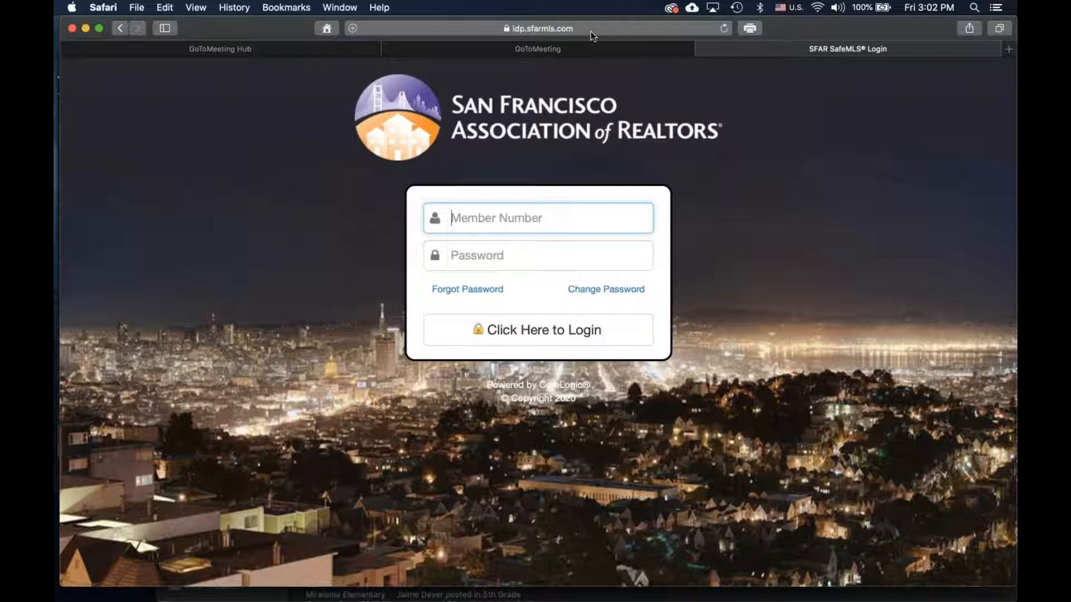
pyautogui.click(537, 28)
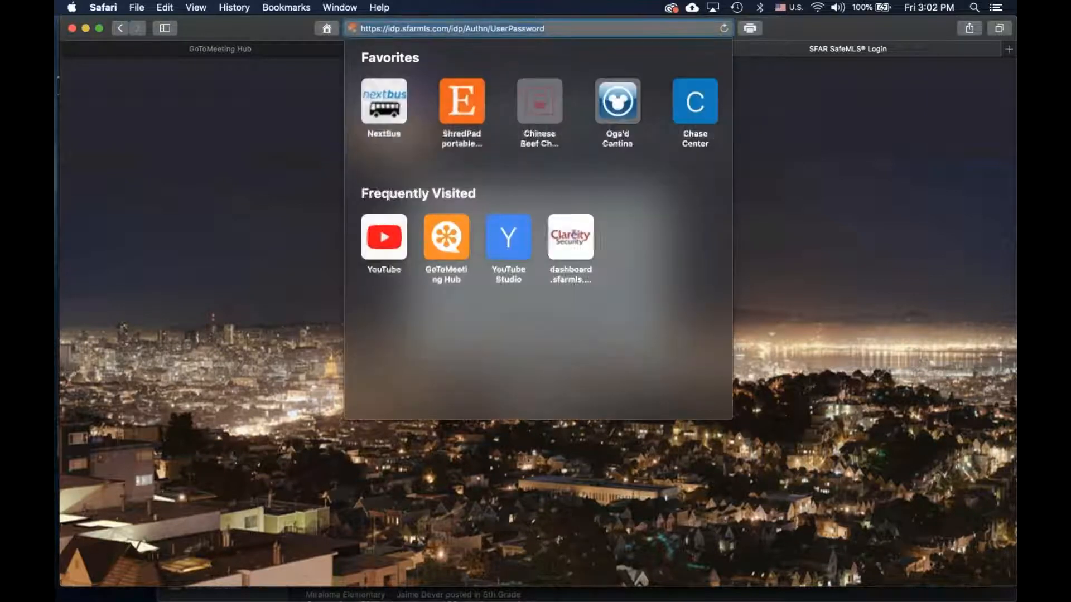
pyautogui.write('da')
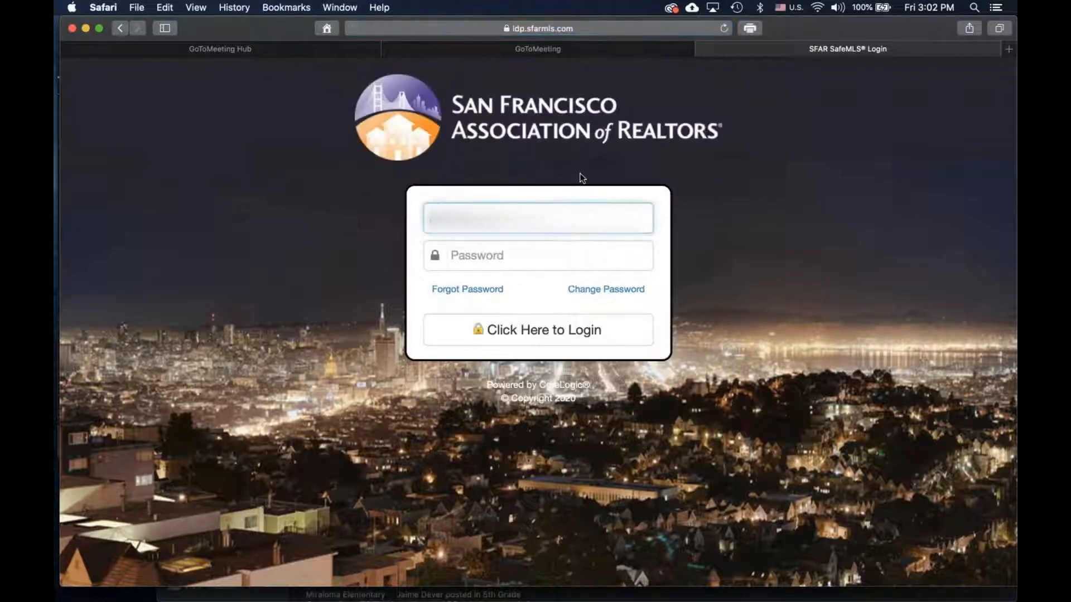
# Step: Sign in to SafeMLS with the member number and password and submit the login
pyautogui.click(536, 217)
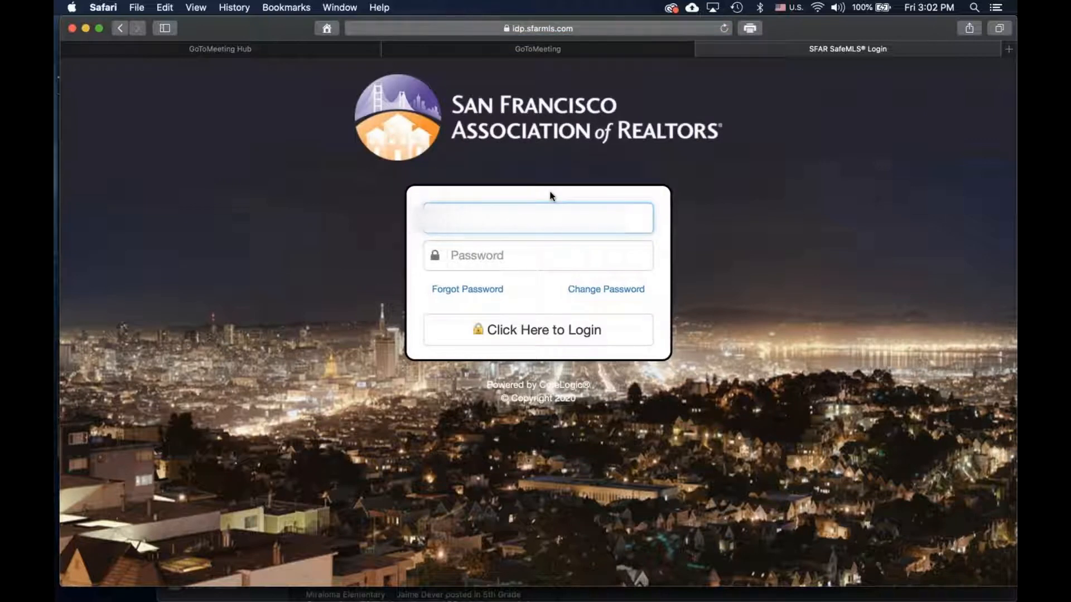
pyautogui.write('username')
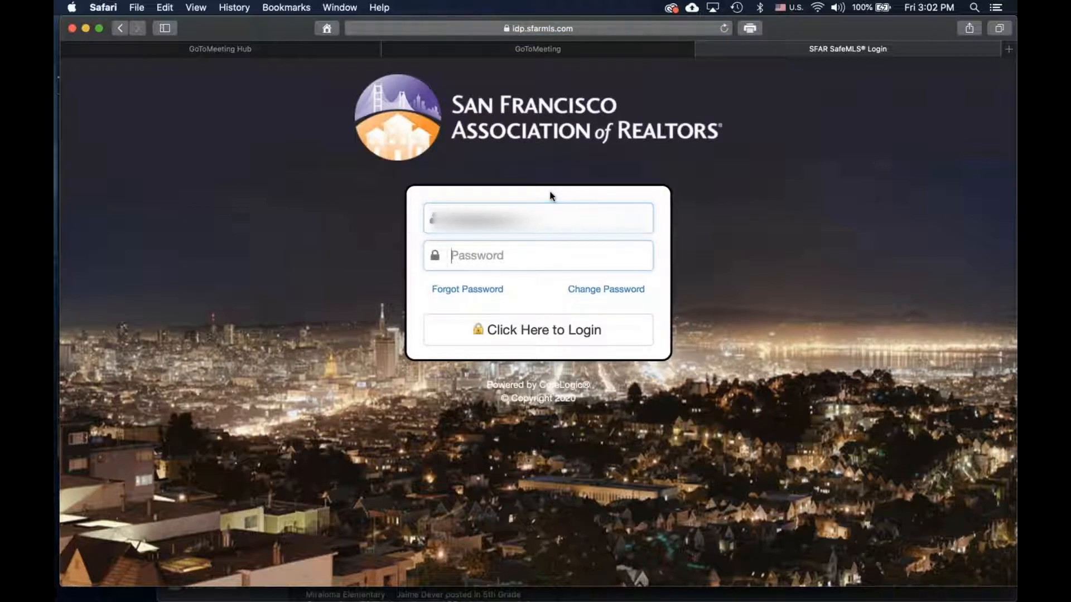
pyautogui.write('***')
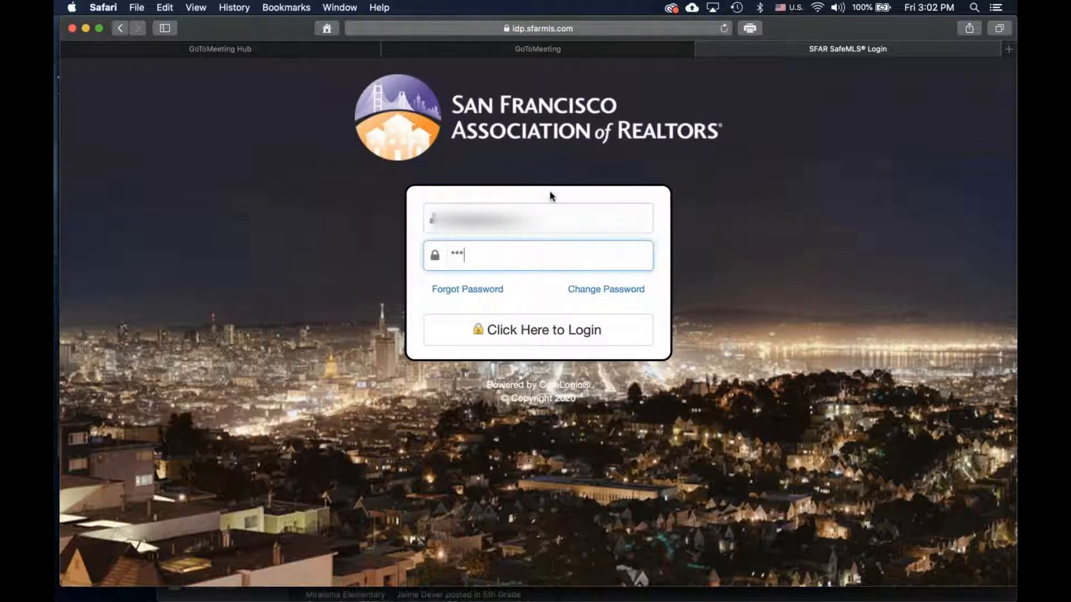
pyautogui.write('password')
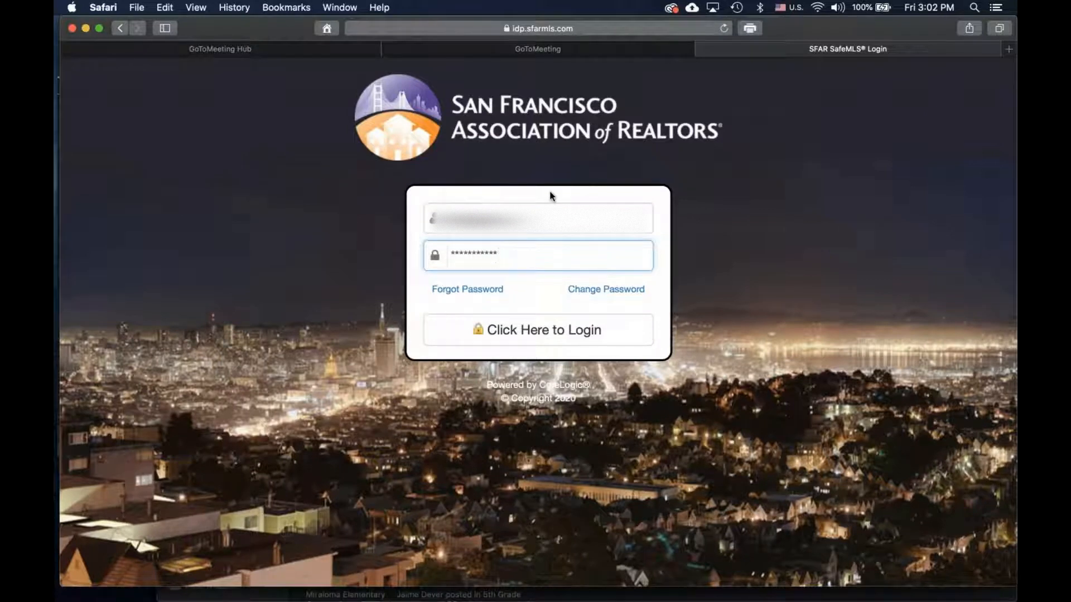
pyautogui.moveTo(468, 289)
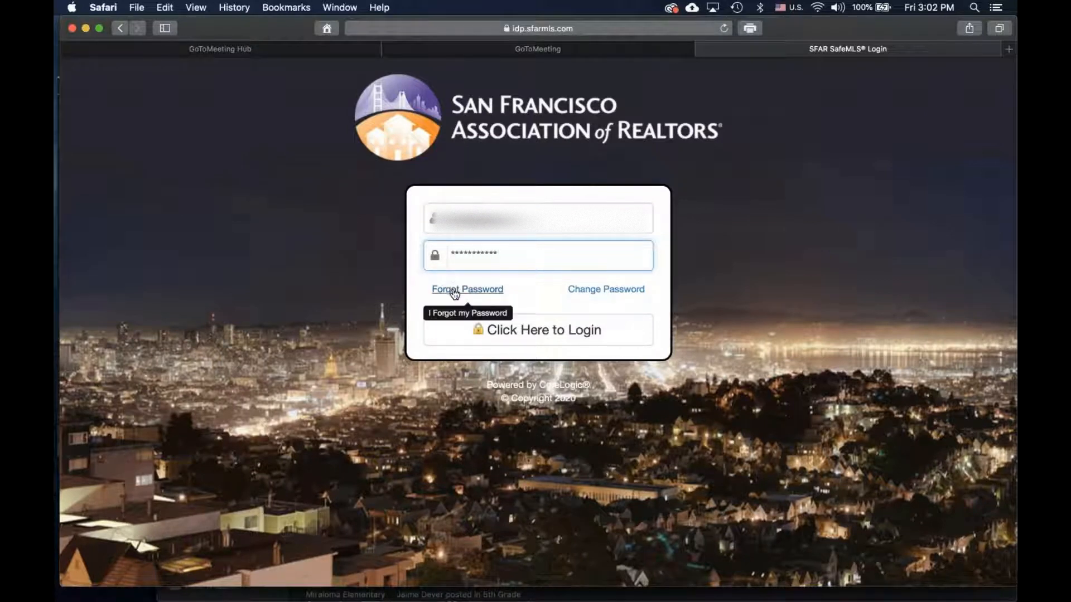
pyautogui.click(537, 331)
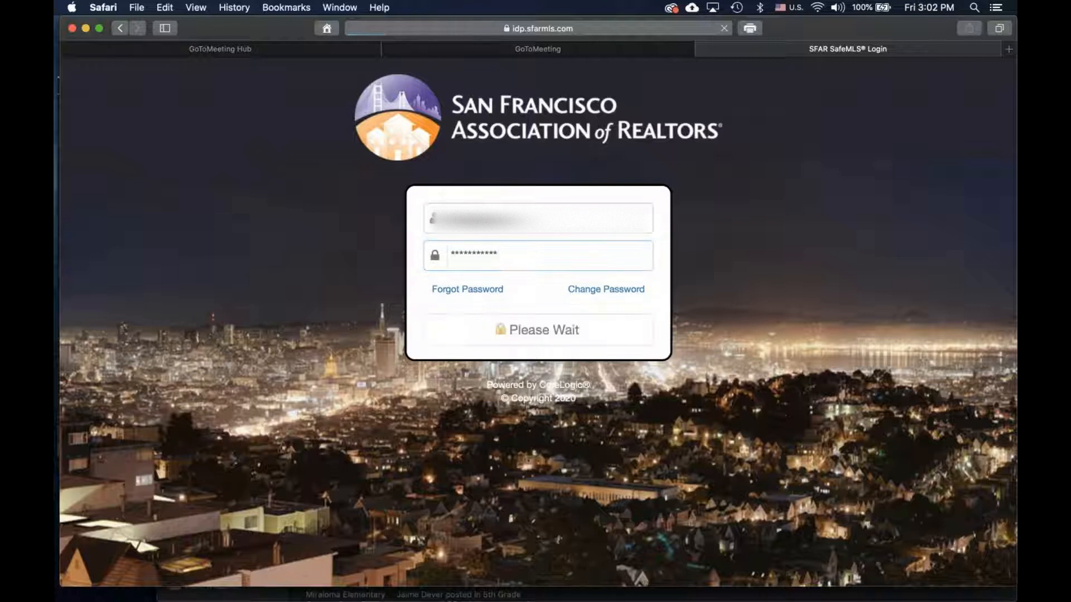
pyautogui.click(537, 329)
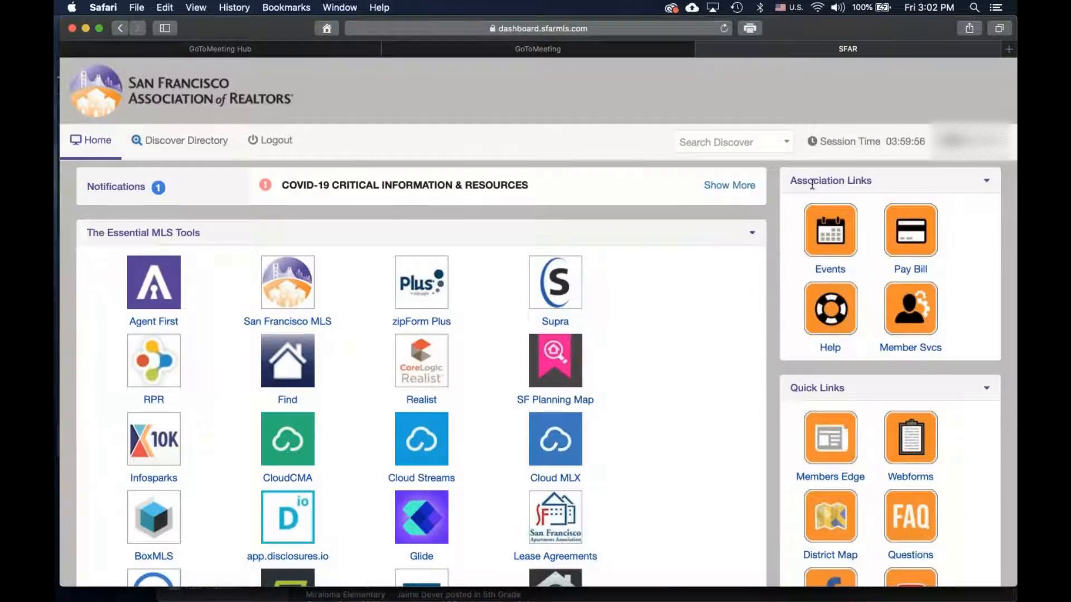
pyautogui.moveTo(820, 246)
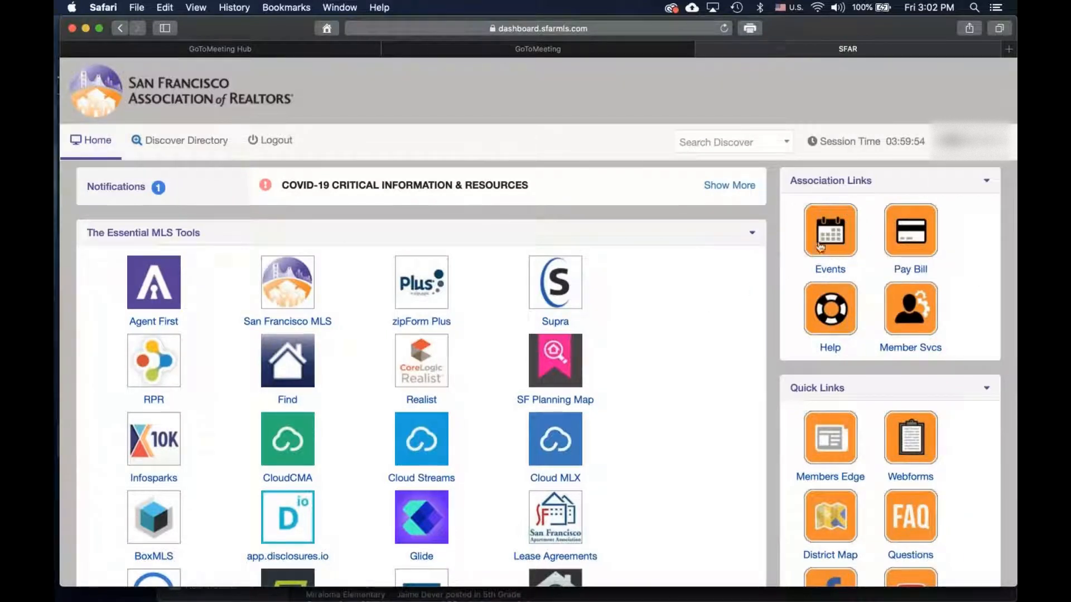
pyautogui.moveTo(910, 308)
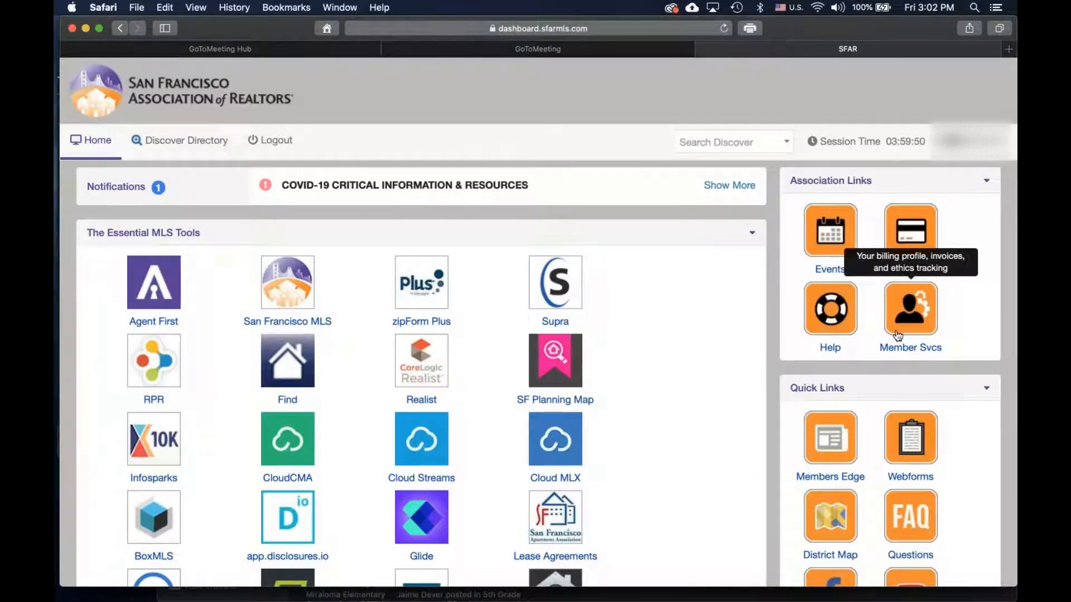
# Step: Open Member Svcs from Association Links for billing profile and invoices
pyautogui.click(911, 309)
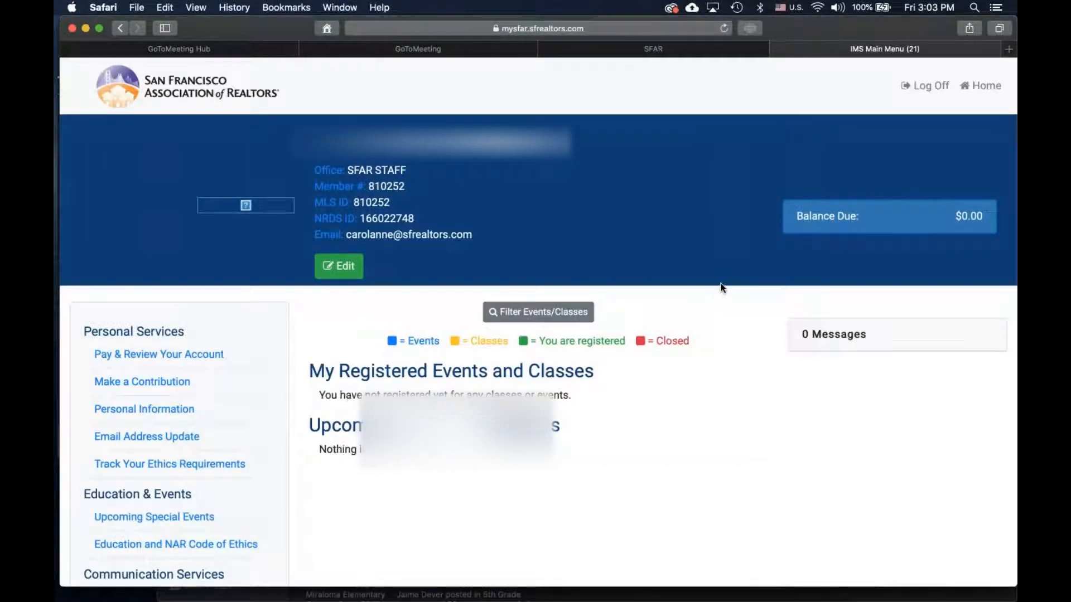
pyautogui.moveTo(901, 275)
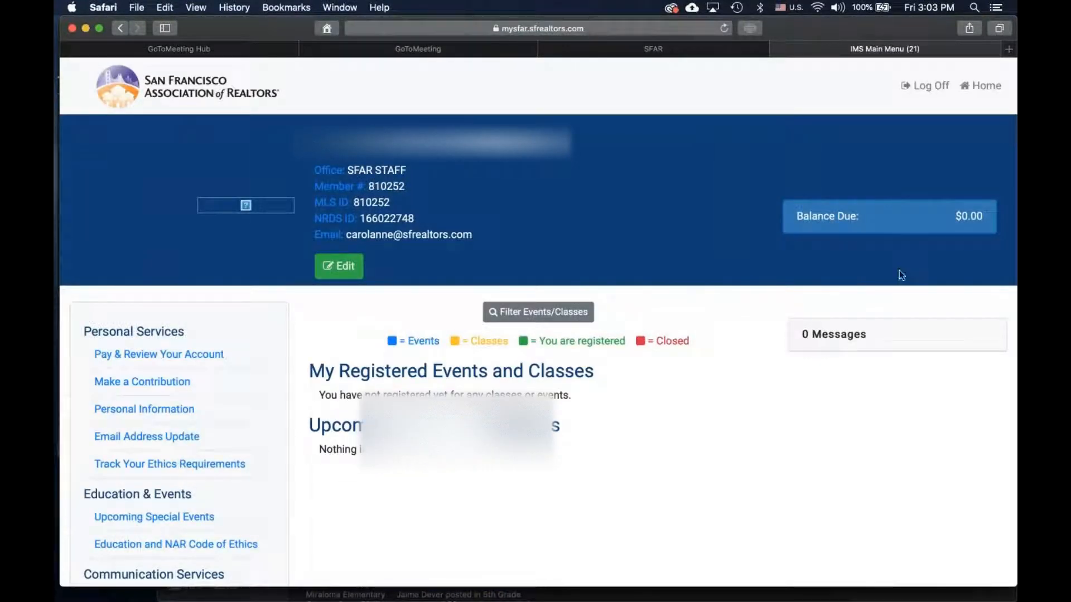
pyautogui.moveTo(938, 222)
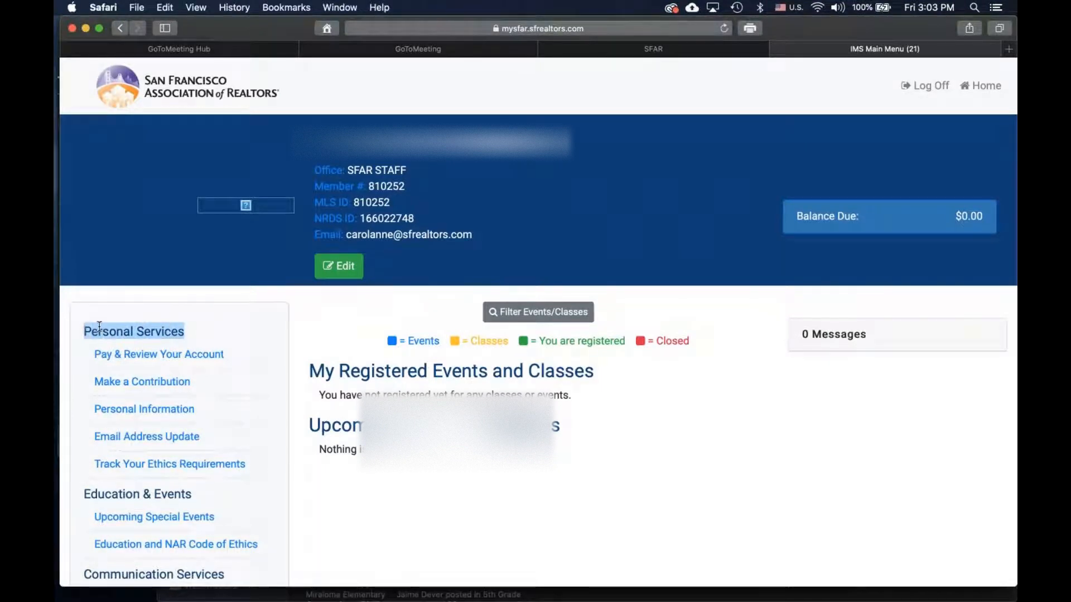
pyautogui.moveTo(158, 355)
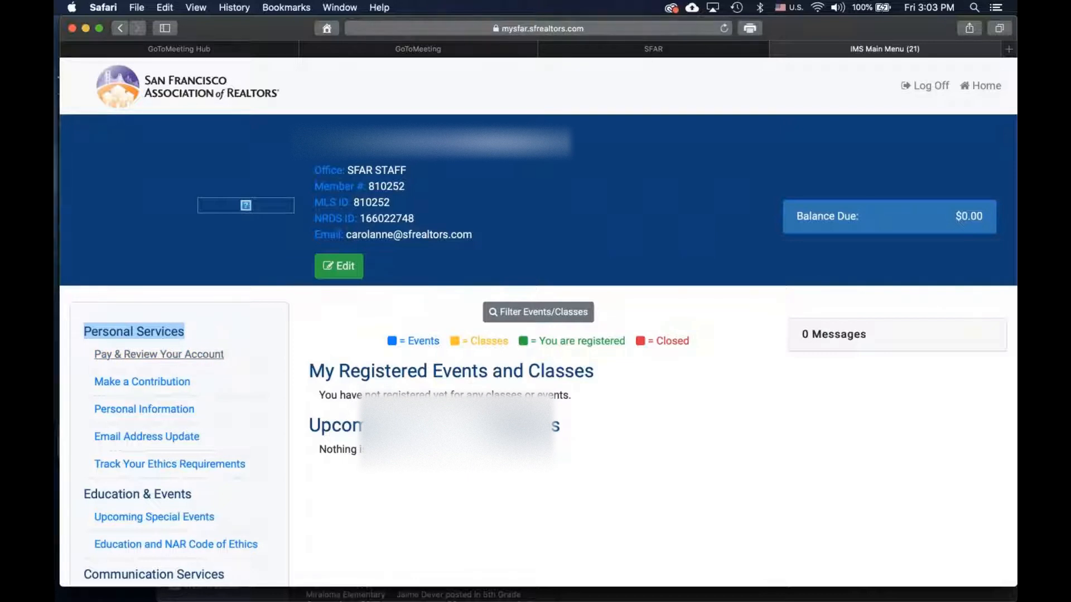
# Step: Open 'Pay & Review Your Account' under Personal Services
pyautogui.click(159, 354)
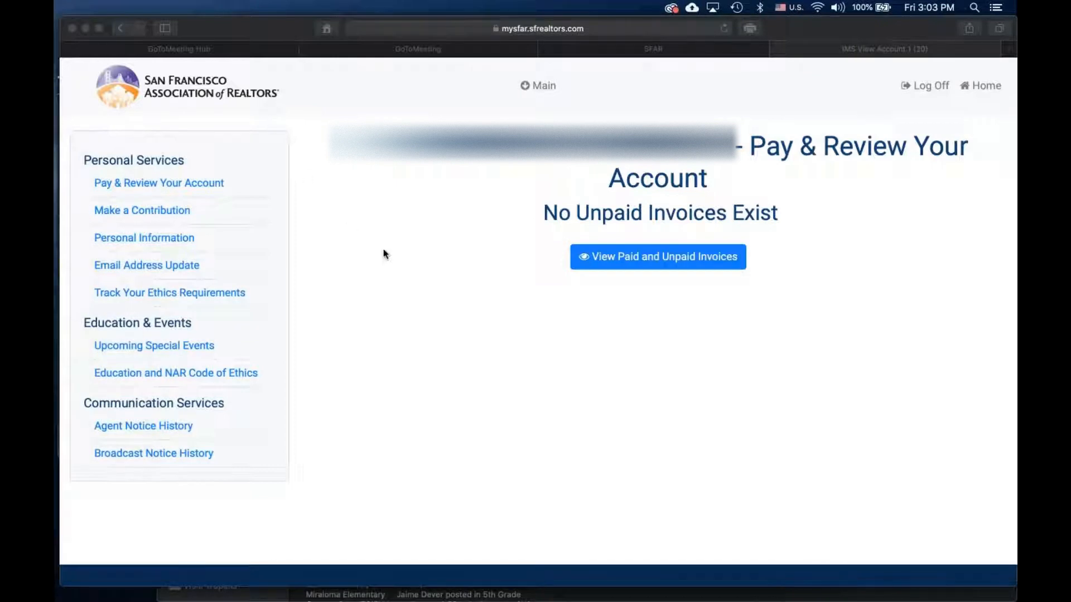
pyautogui.moveTo(612, 345)
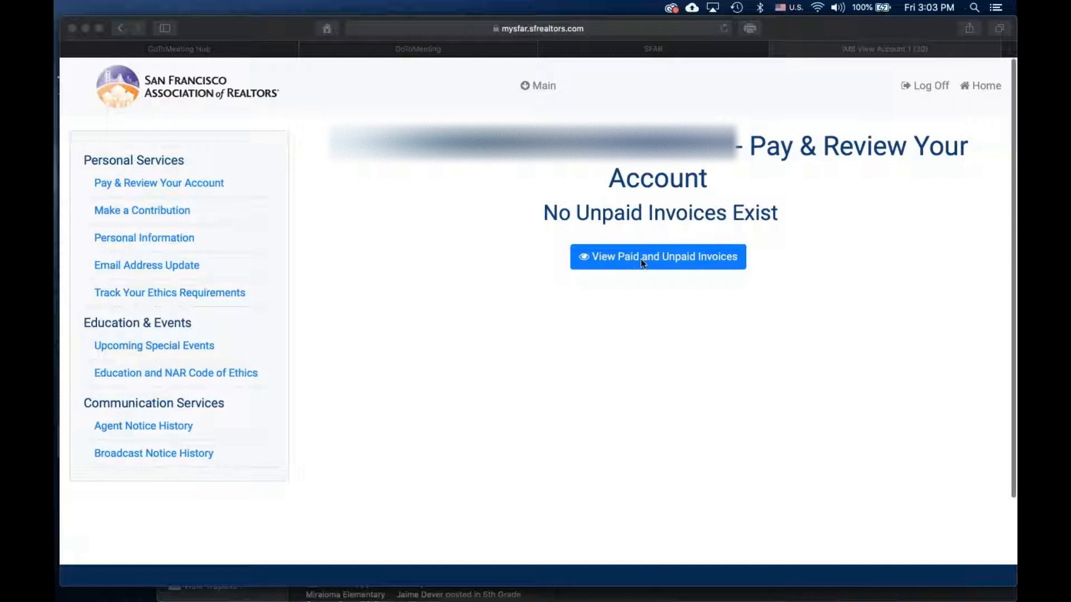
# Step: Show both paid and unpaid invoices for the account
pyautogui.click(657, 257)
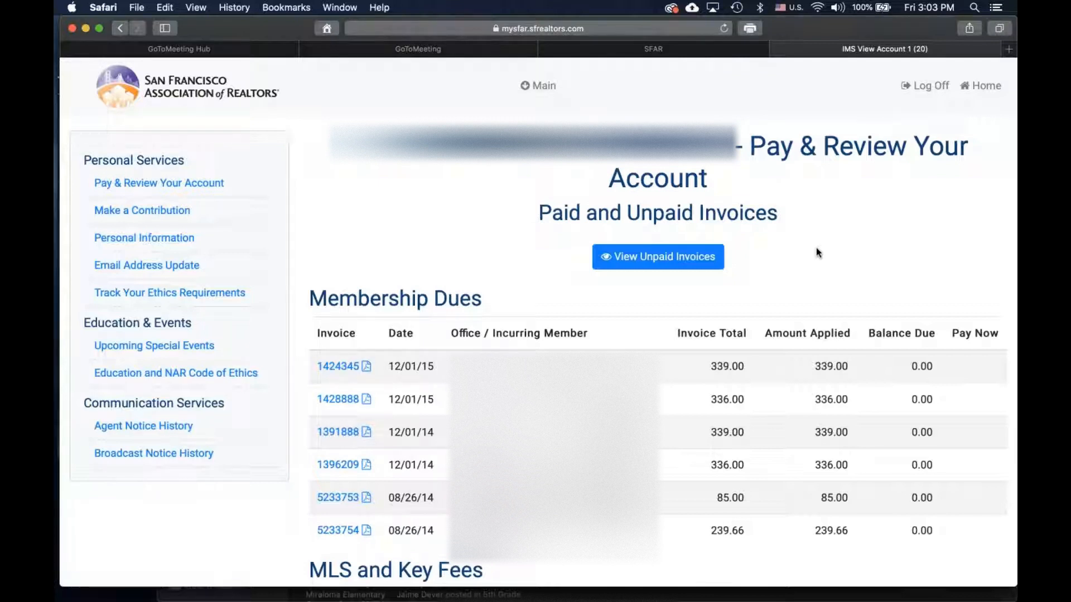
pyautogui.moveTo(488, 304)
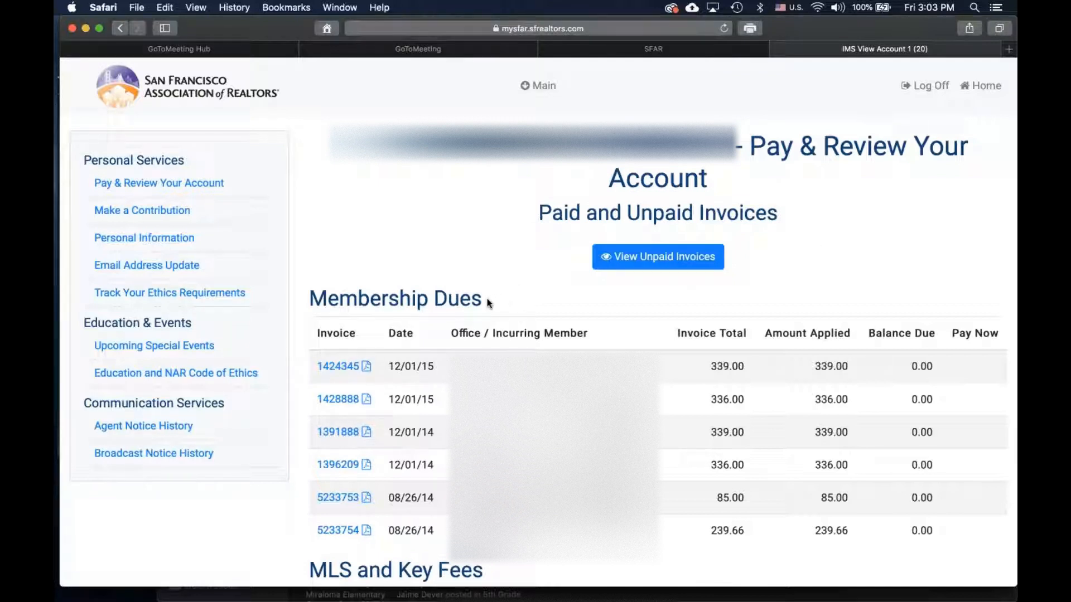
pyautogui.doubleClick(395, 299)
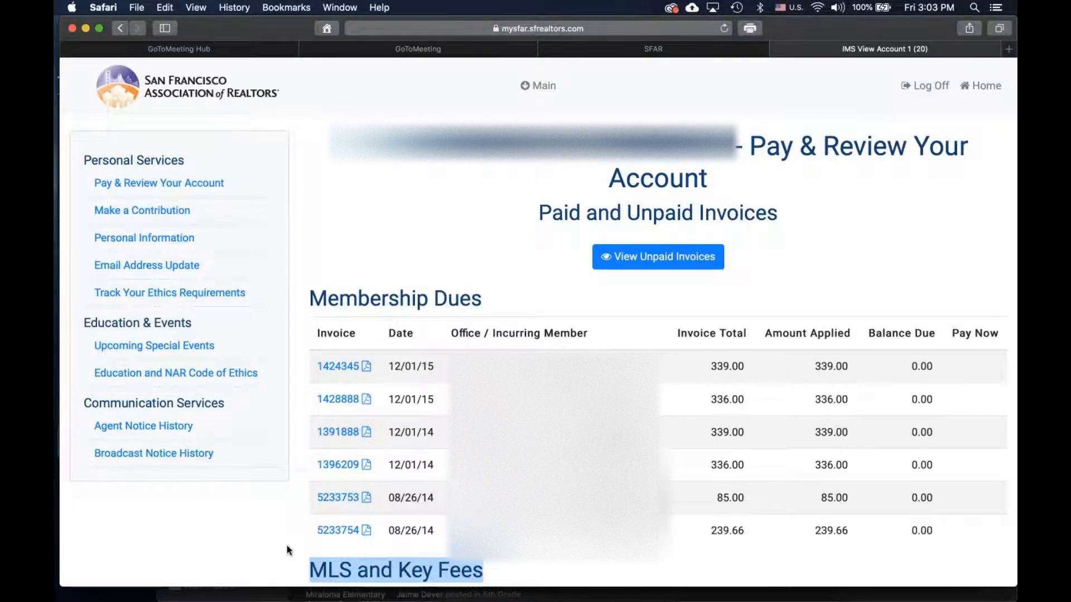
pyautogui.scroll(-3)
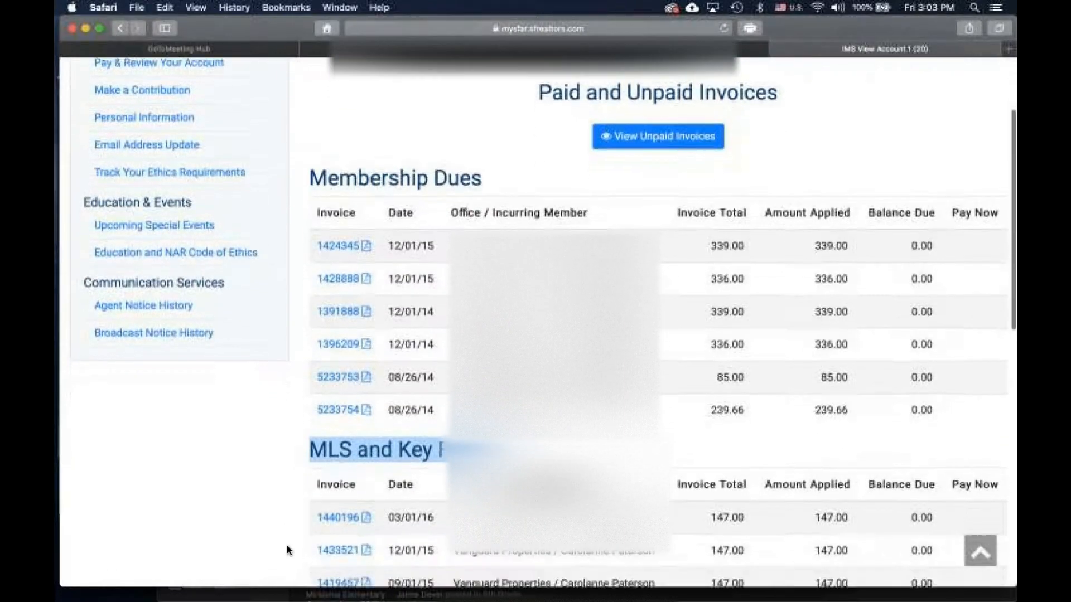
pyautogui.scroll(-3)
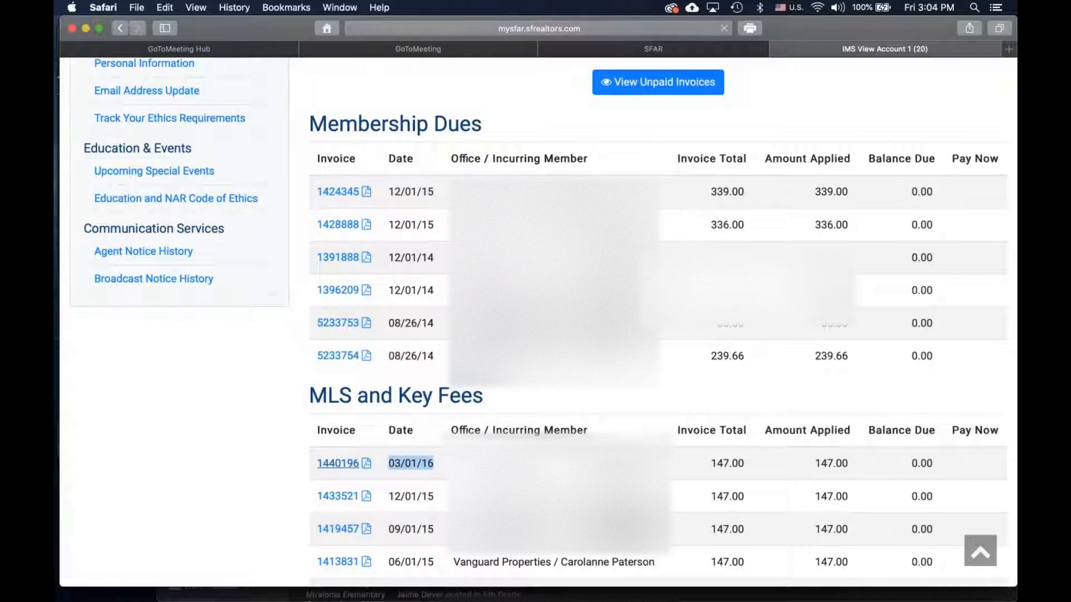
pyautogui.click(337, 463)
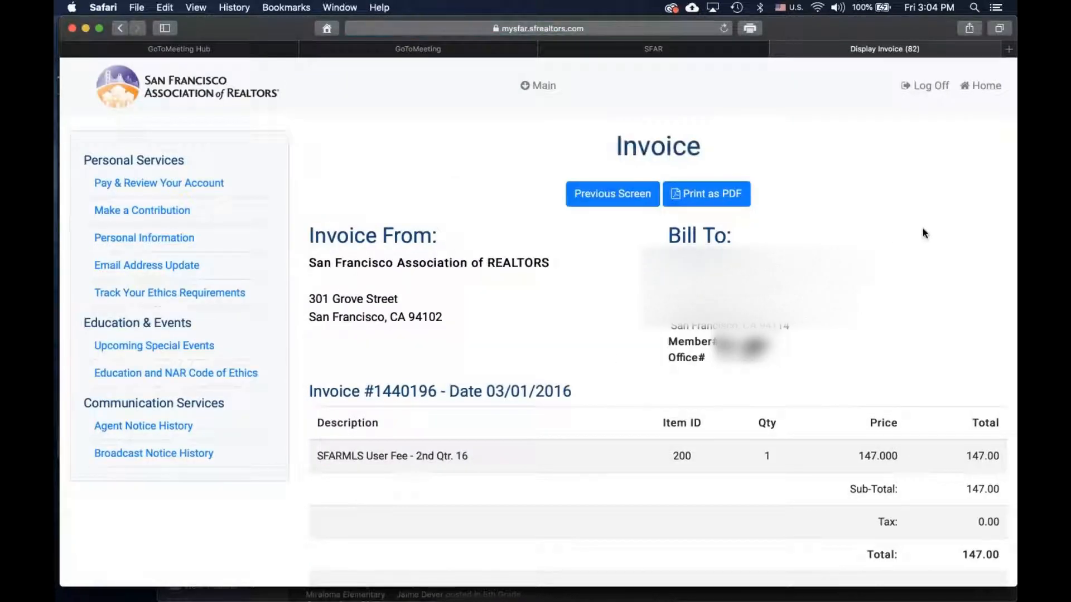
pyautogui.scroll(-3)
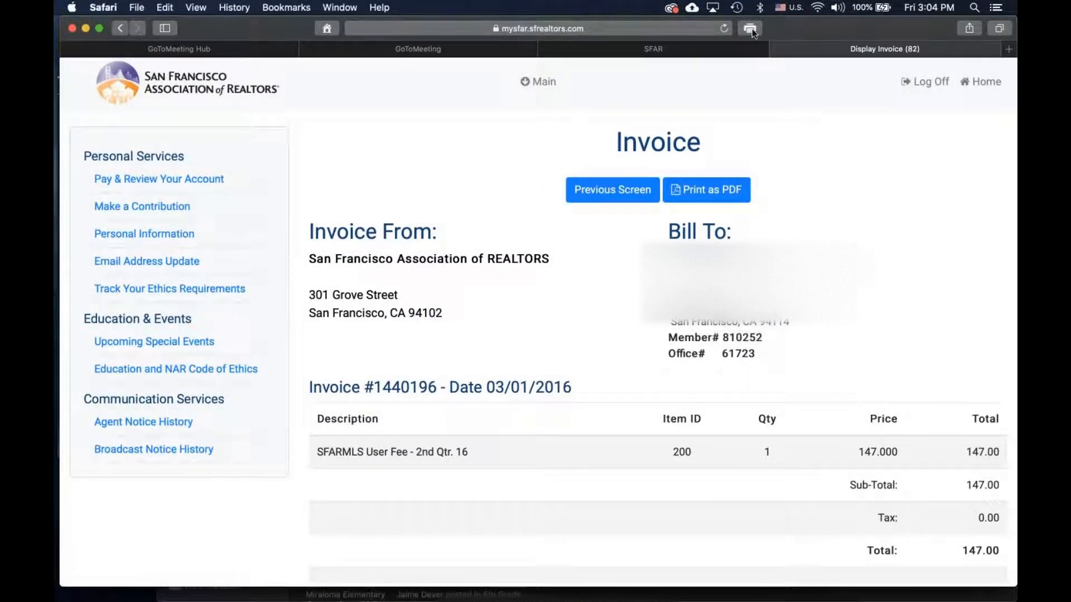
pyautogui.click(749, 28)
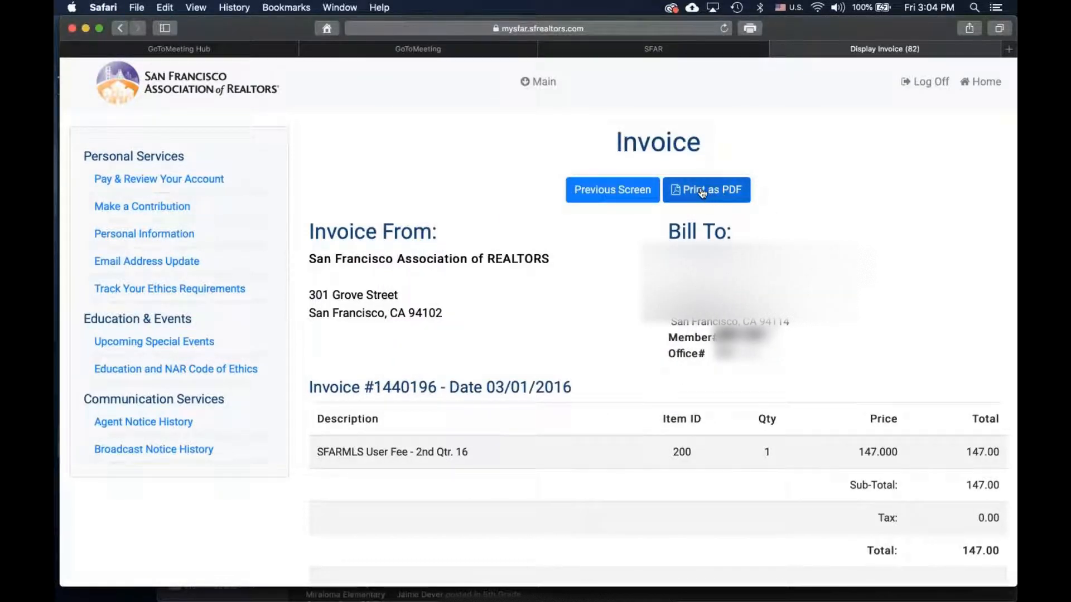
pyautogui.click(705, 190)
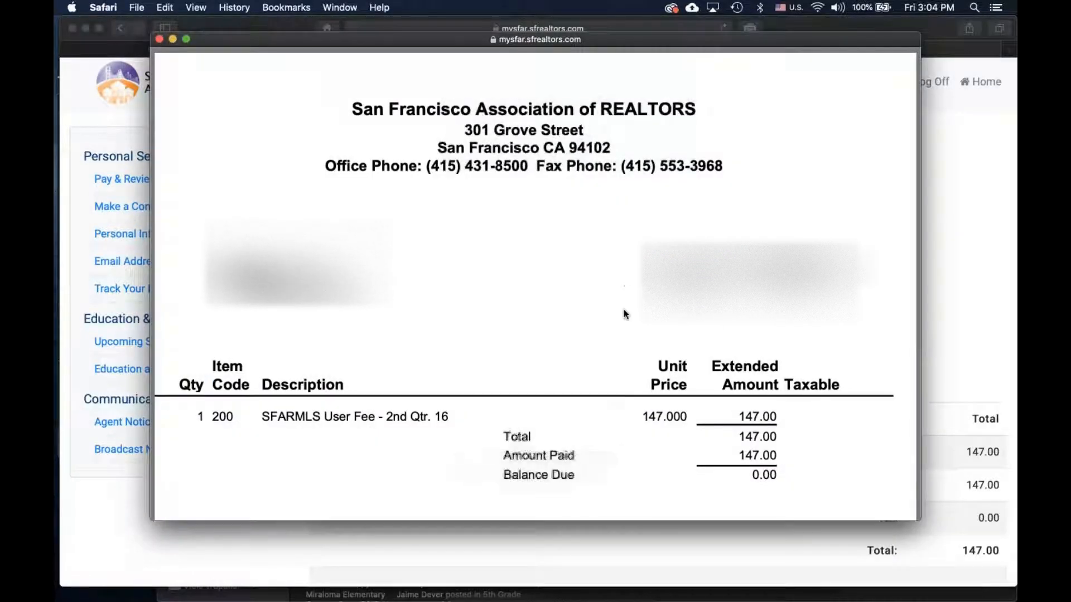